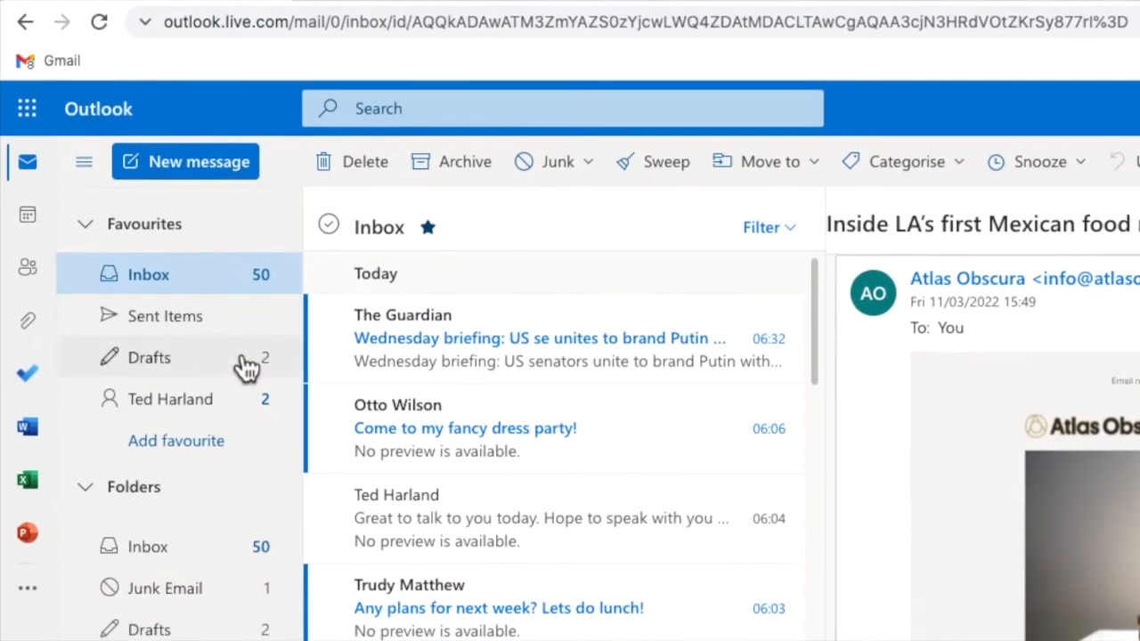
Create a new top-level mail folder named NewFolder beneath Conversation History
{"action": "scroll", "scroll_direction": "down", "scroll_amount": 3}
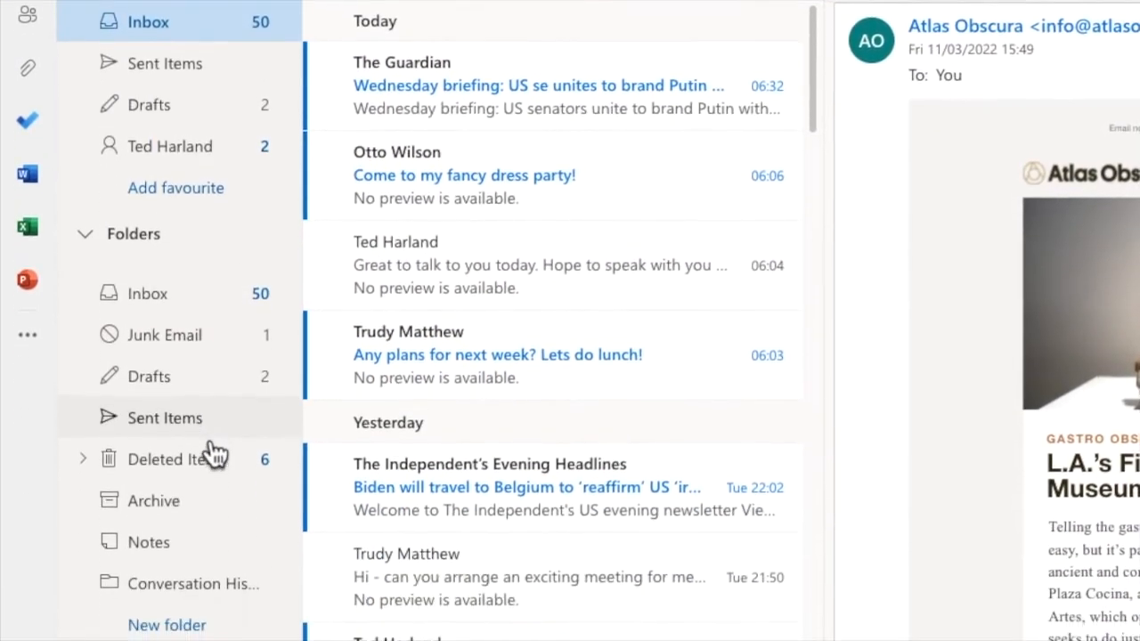
{"action": "scroll", "scroll_direction": "down", "scroll_amount": 3}
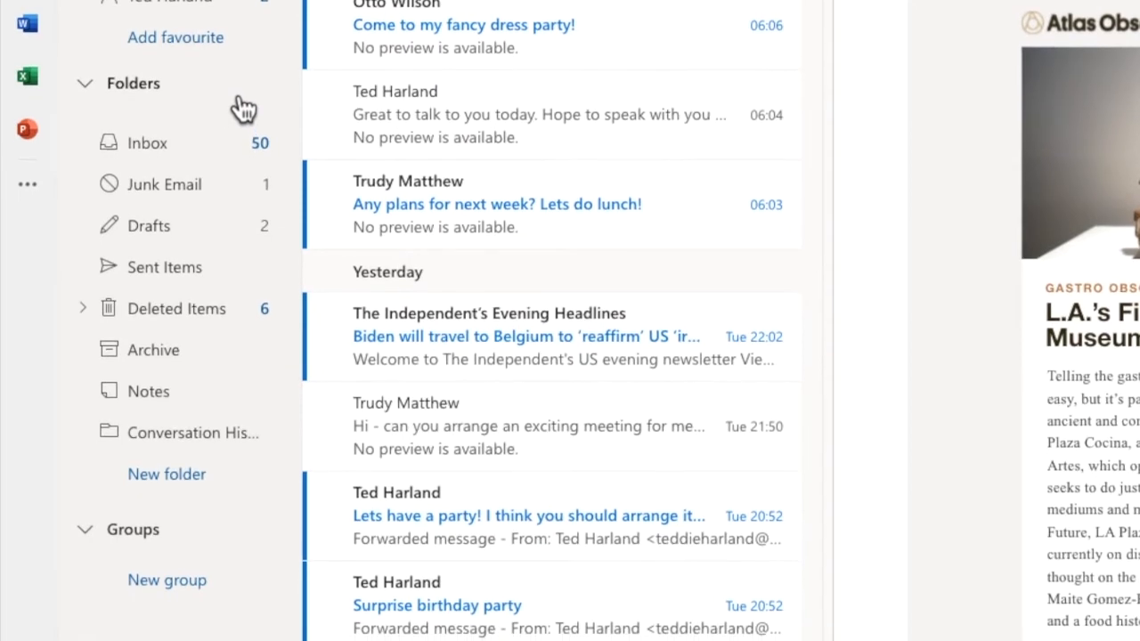
{"action": "mouse_move", "coordinate": [242, 107]}
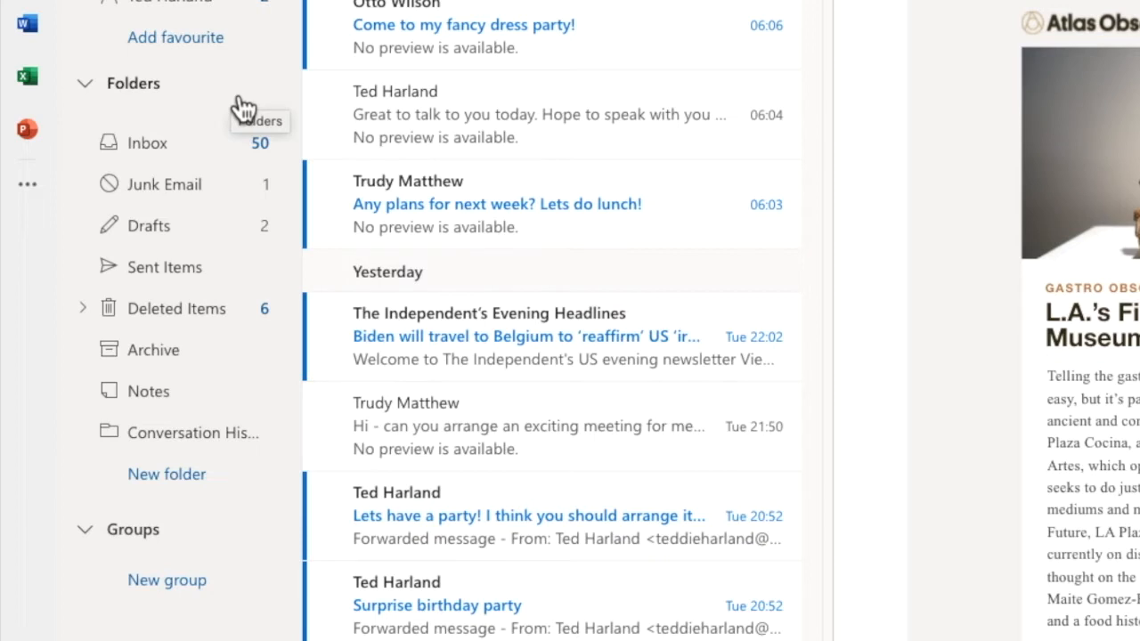
{"action": "mouse_move", "coordinate": [238, 442]}
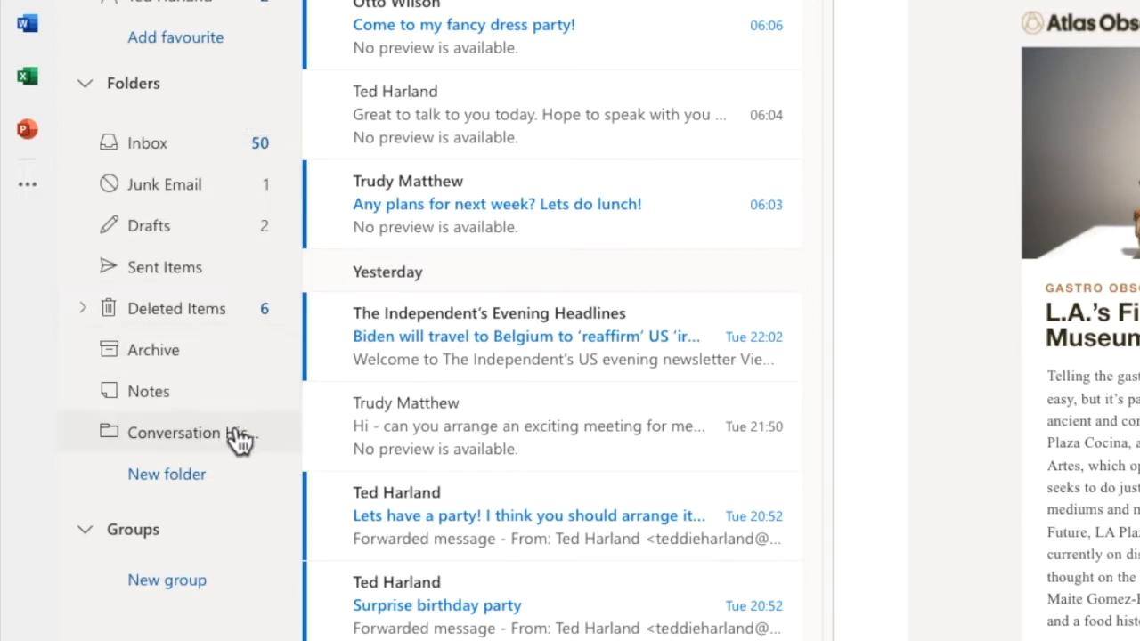
{"action": "mouse_move", "coordinate": [246, 488]}
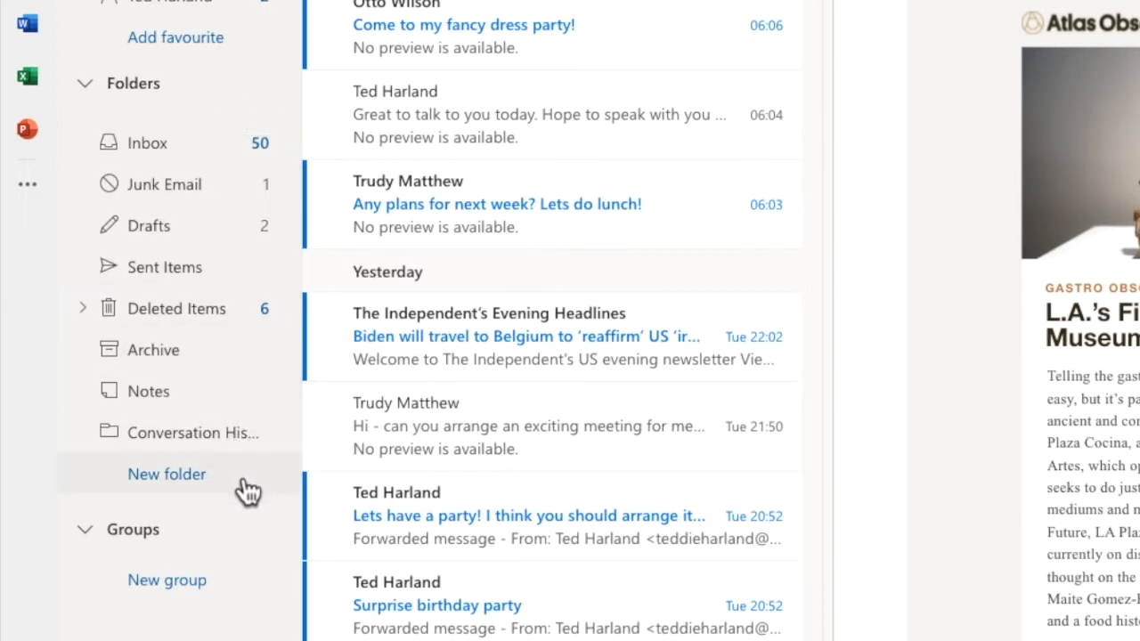
{"action": "left_click", "coordinate": [168, 474]}
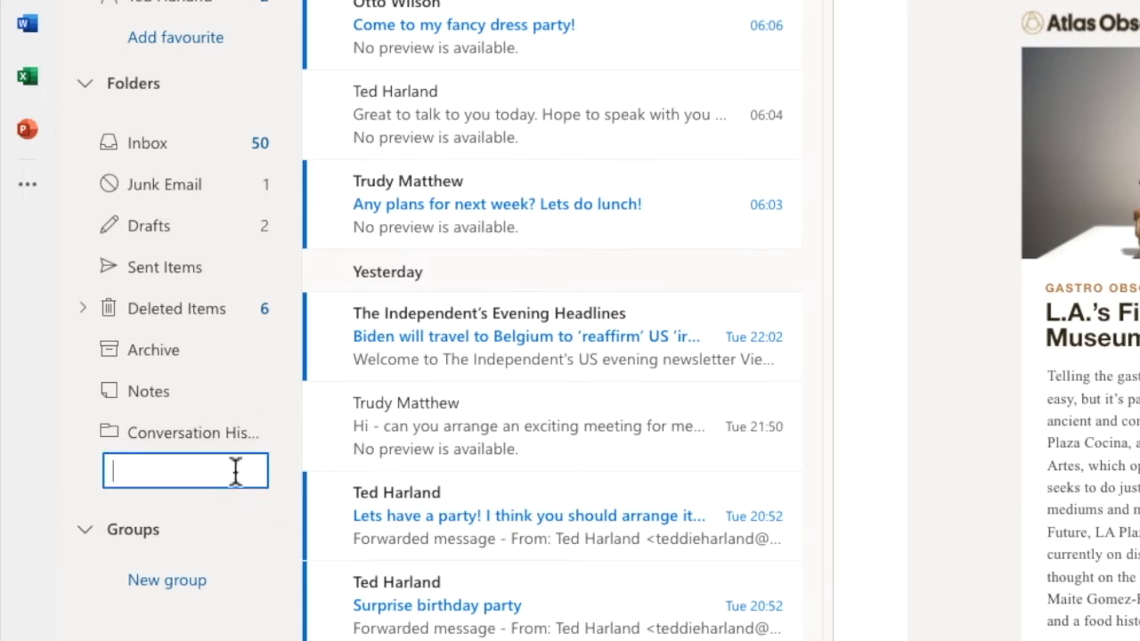
{"action": "type", "text": "NewFolder"}
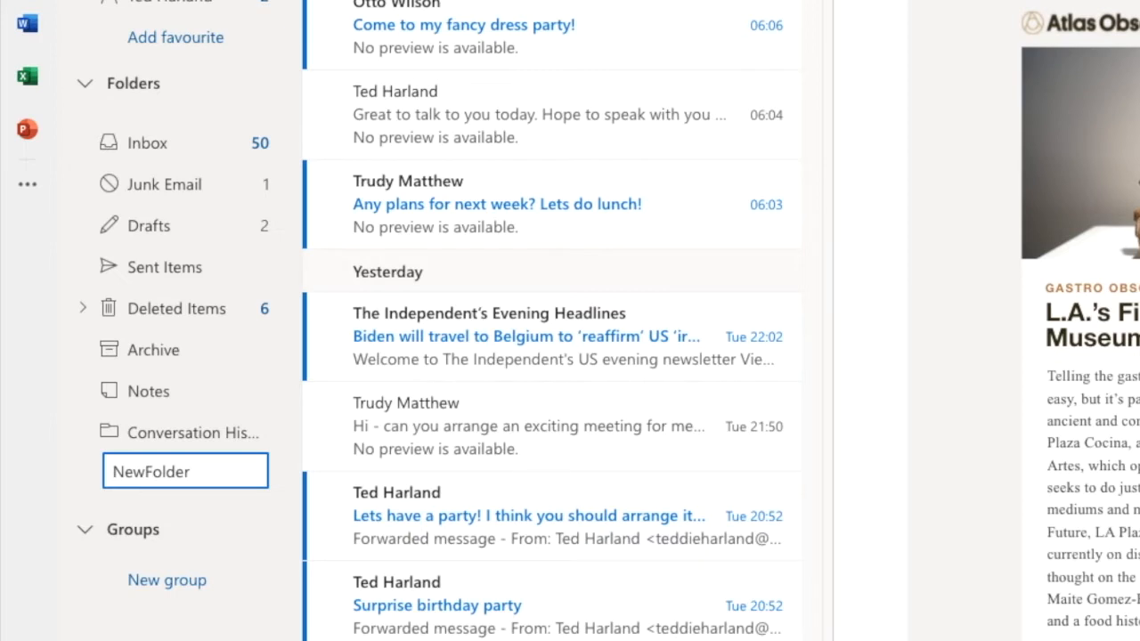
{"action": "key", "text": "Return"}
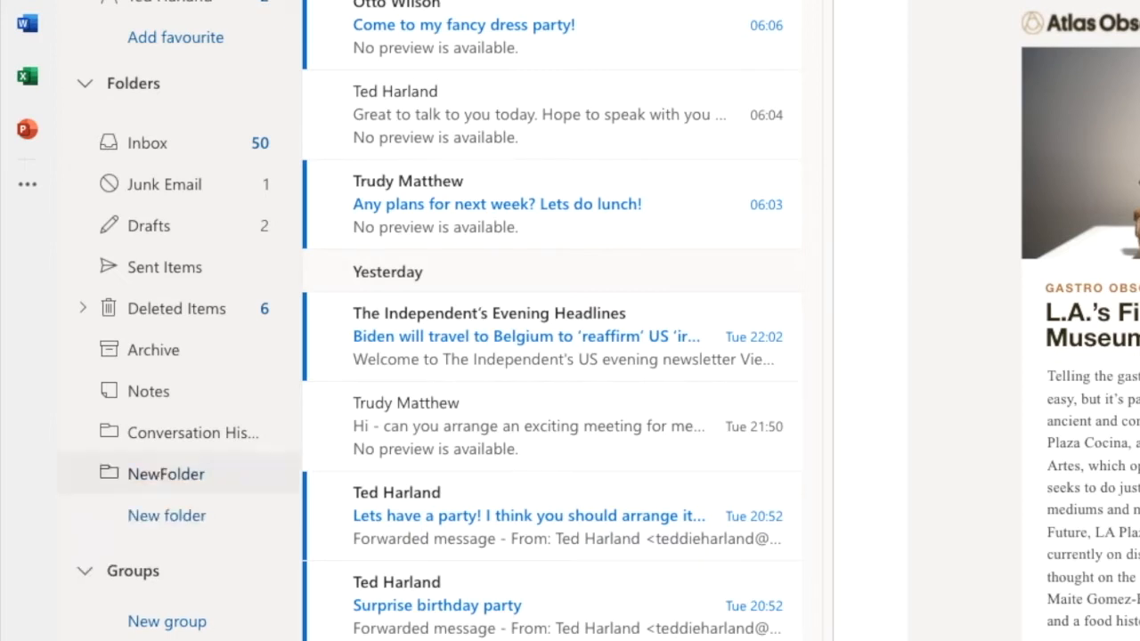
{"action": "mouse_move", "coordinate": [165, 474]}
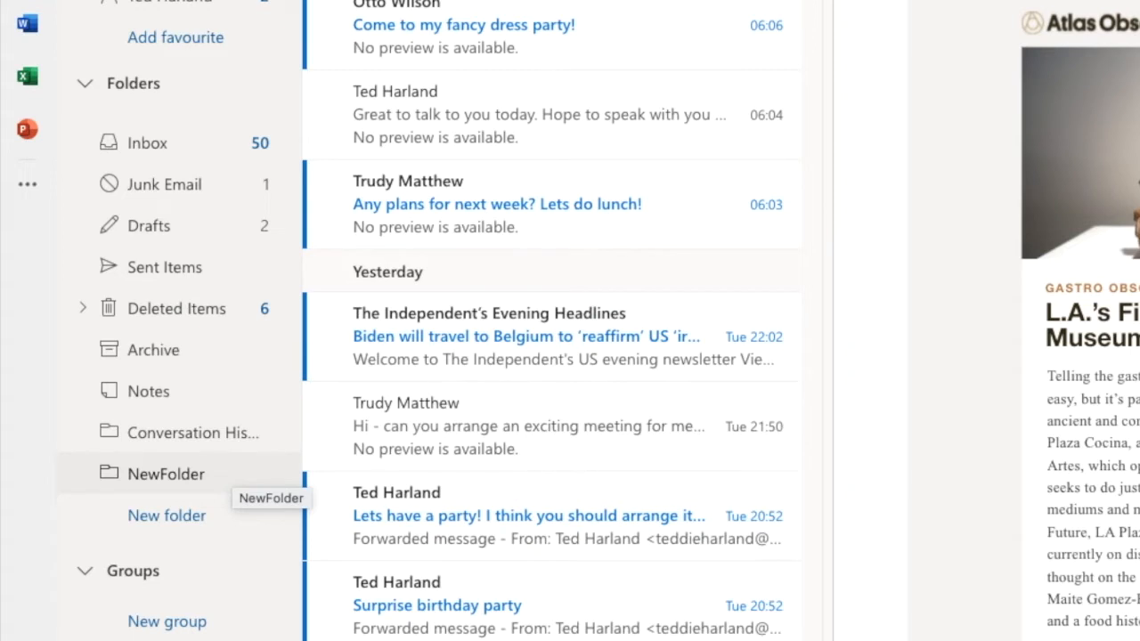
{"action": "mouse_move", "coordinate": [242, 477]}
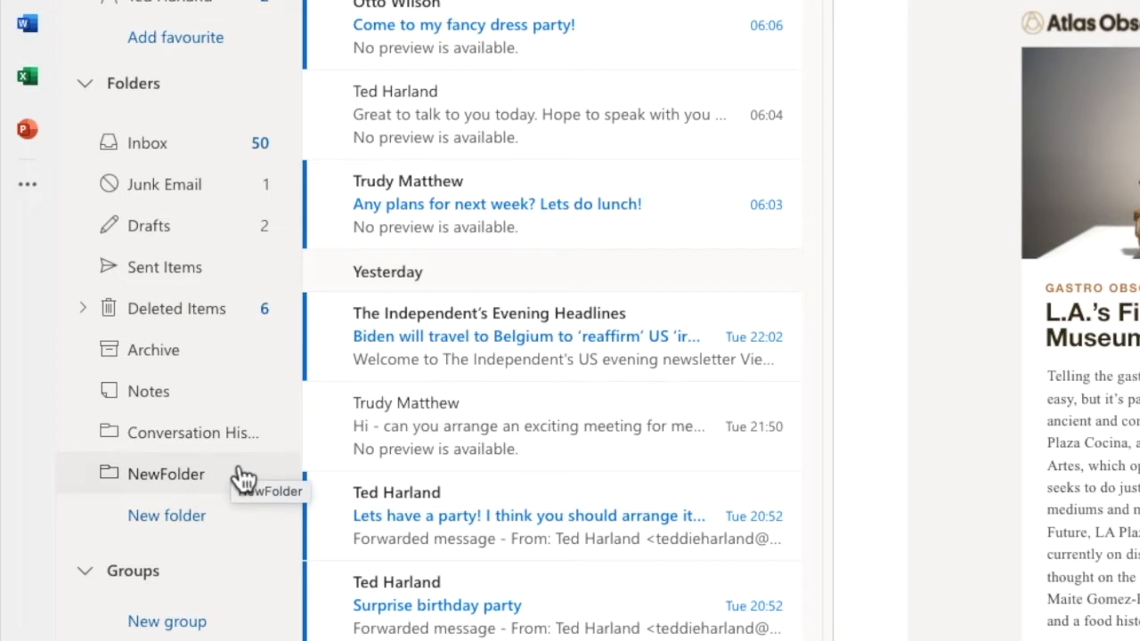
Add a subfolder named SubFolder inside NewFolder and expand NewFolder to show it
{"action": "right_click", "coordinate": [165, 474]}
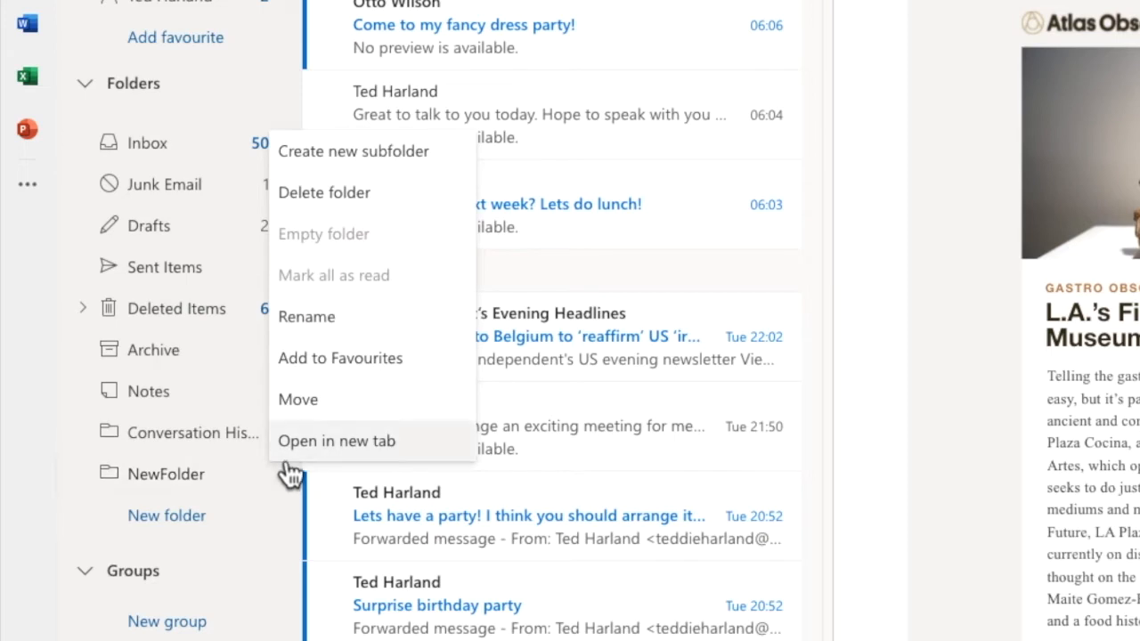
{"action": "mouse_move", "coordinate": [477, 164]}
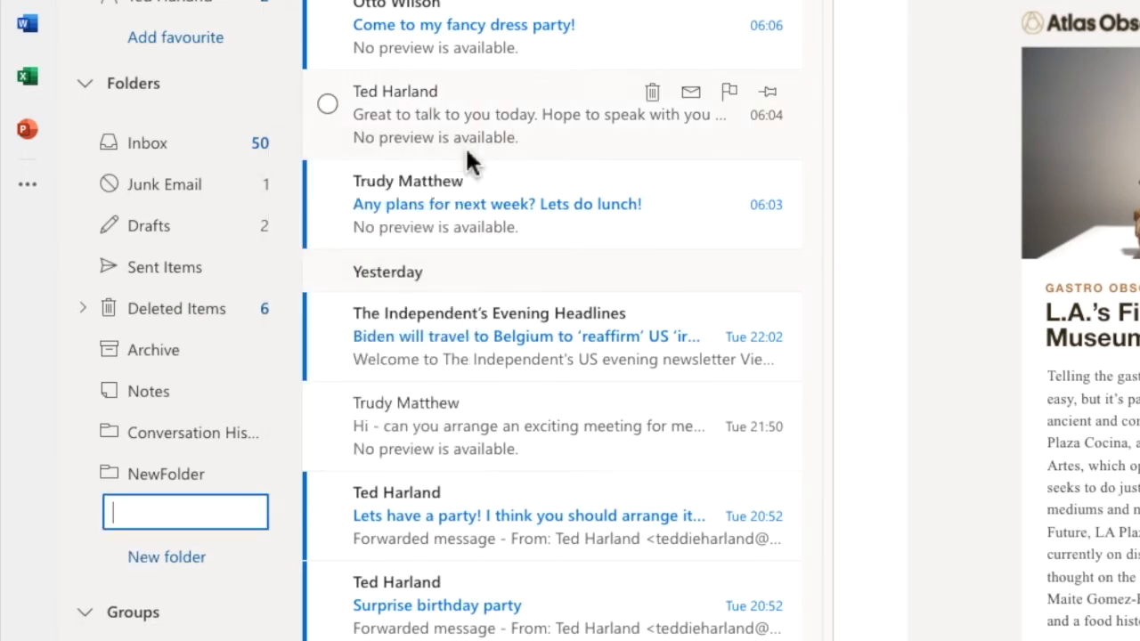
{"action": "type", "text": "Sub"}
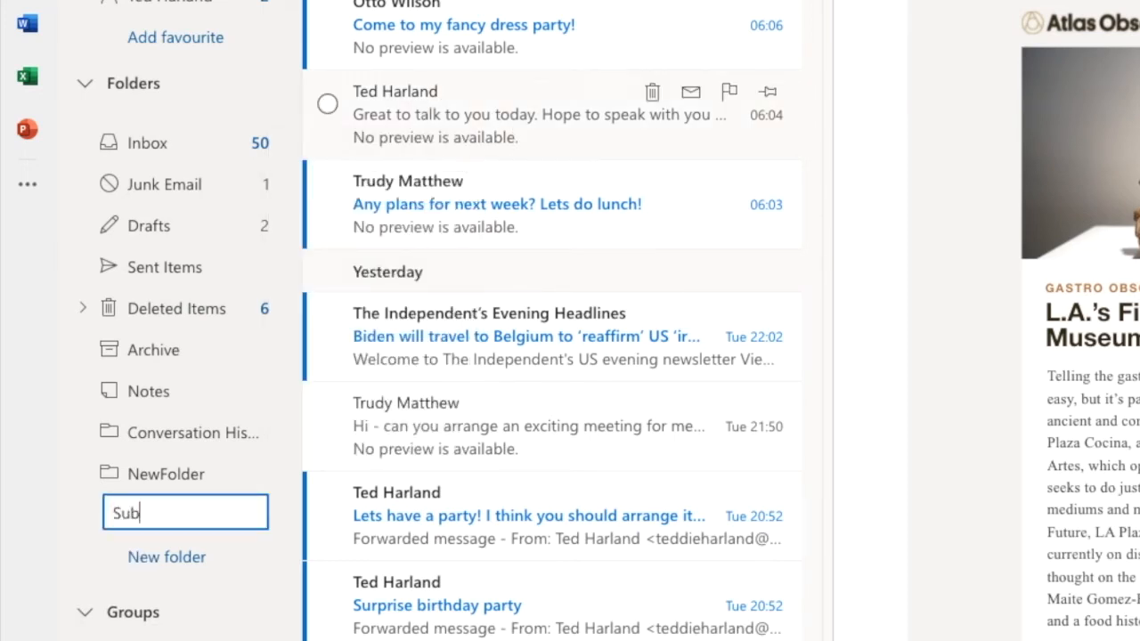
{"action": "type", "text": "Folder"}
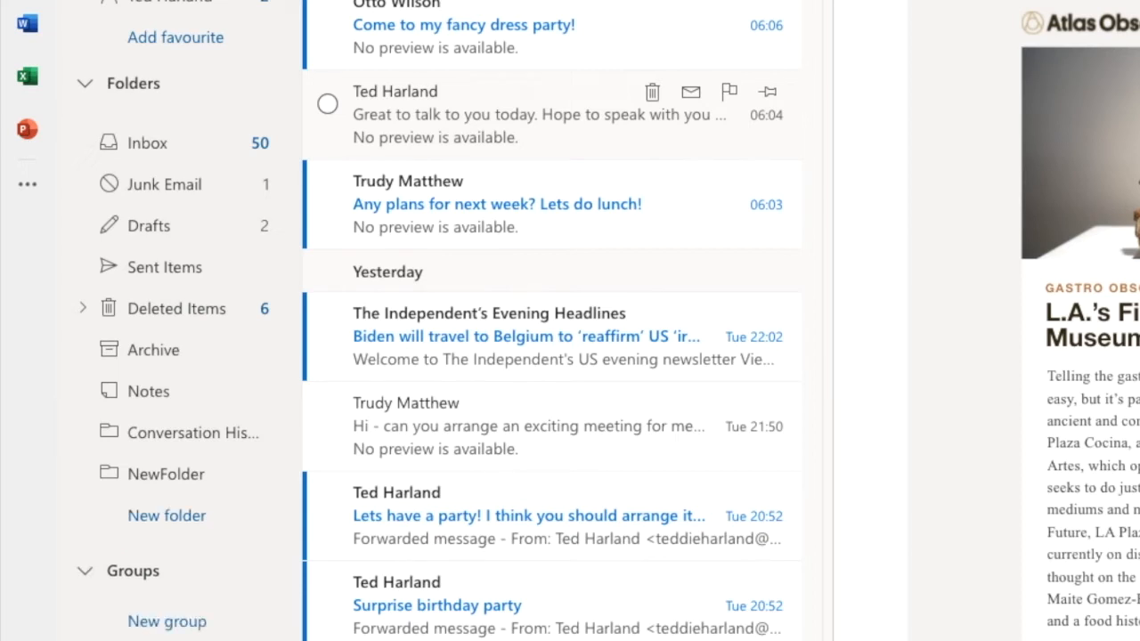
{"action": "left_click", "coordinate": [82, 473]}
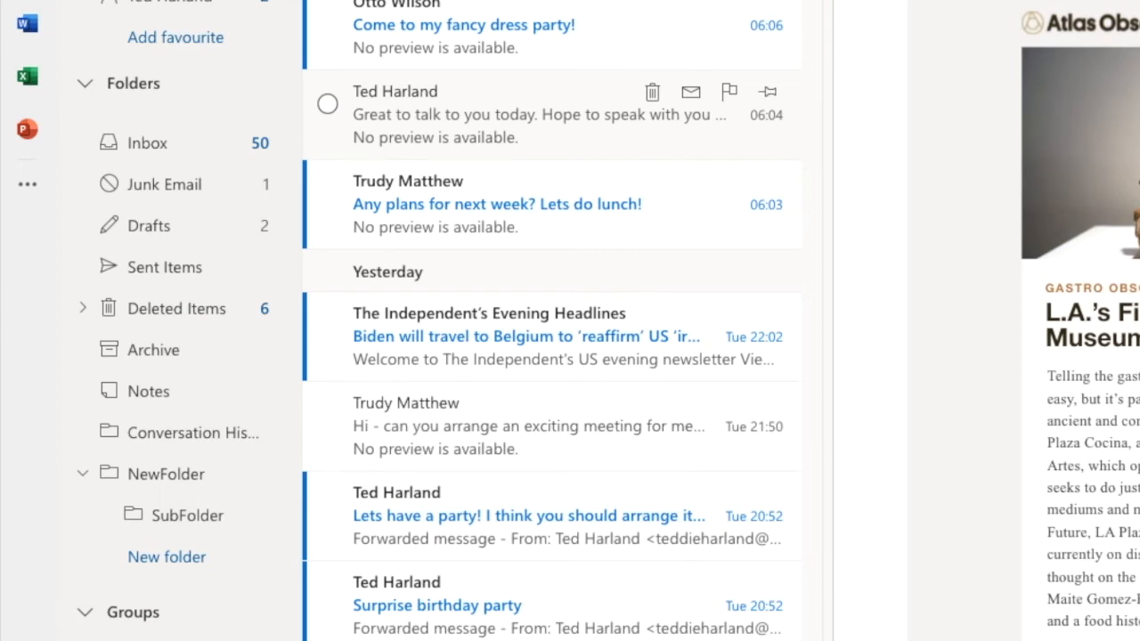
Nest SubSubFolder inside SubFolder, then collapse and re-expand NewFolder to verify the hierarchy
{"action": "right_click", "coordinate": [165, 474]}
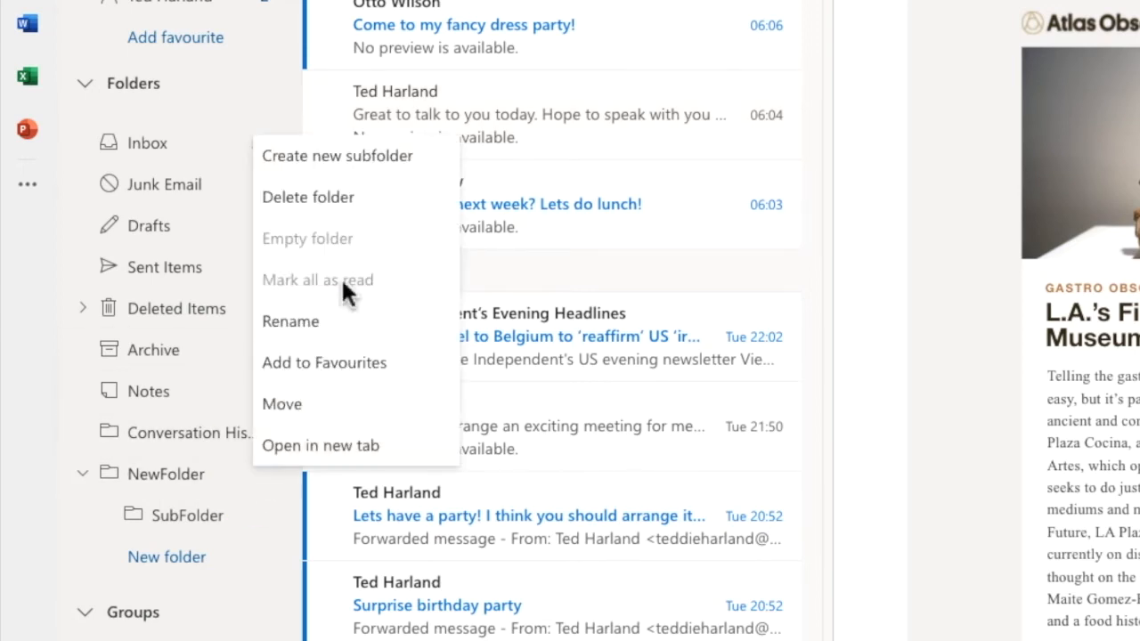
{"action": "left_click", "coordinate": [337, 156]}
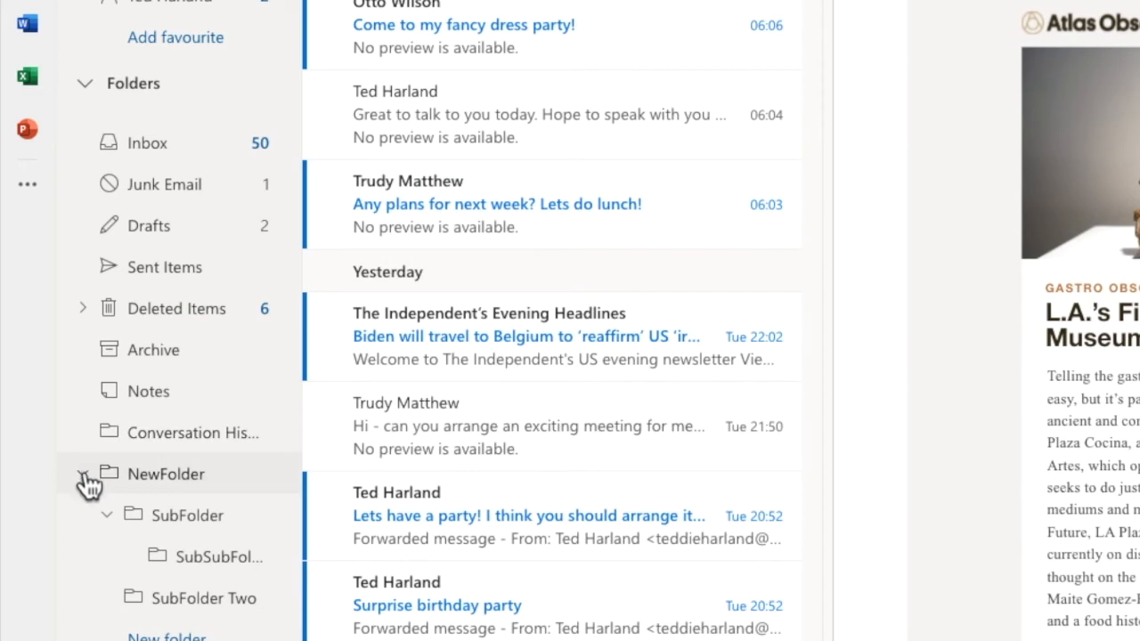
{"action": "left_click", "coordinate": [83, 474]}
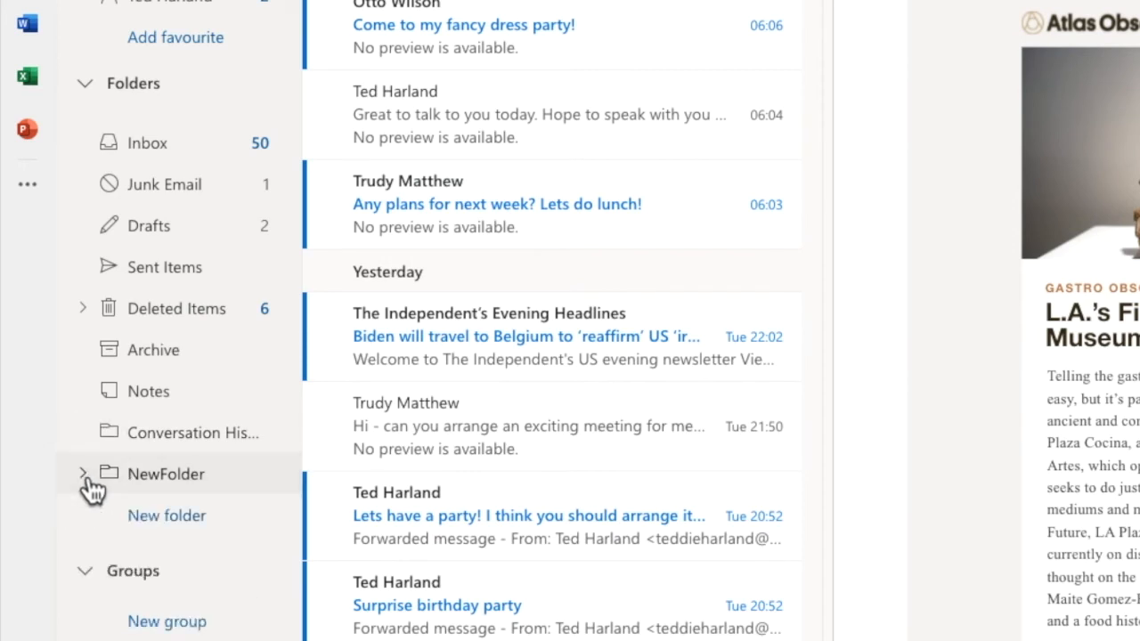
{"action": "left_click", "coordinate": [84, 474]}
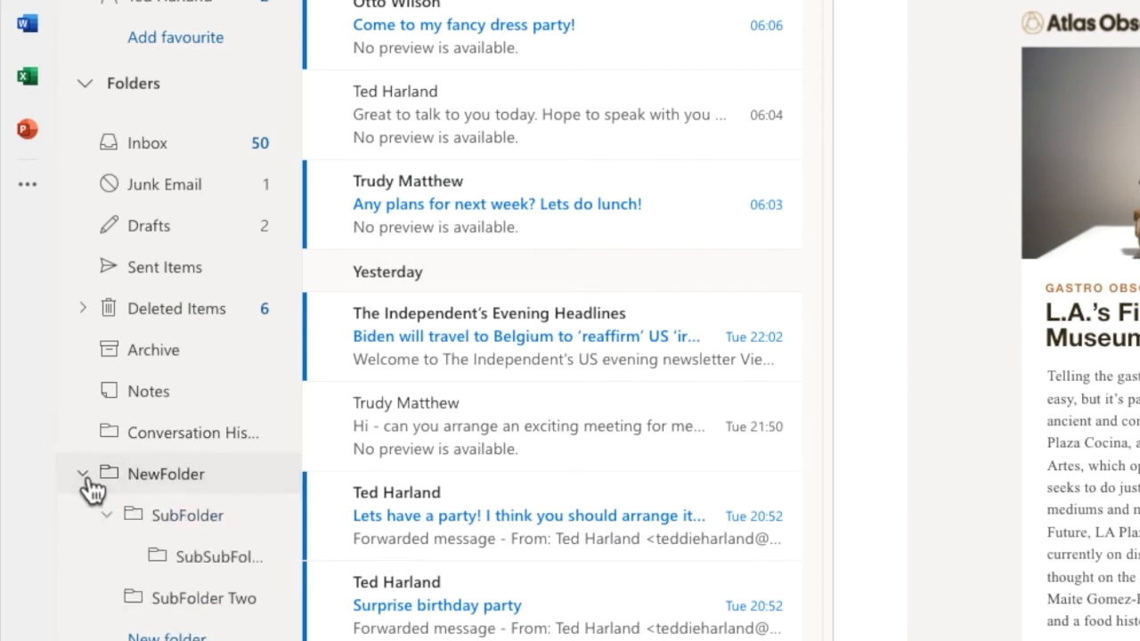